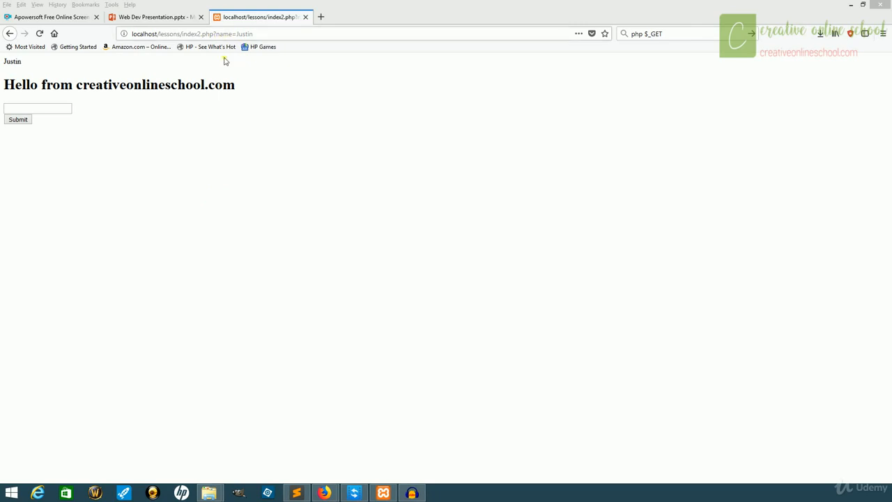
pyautogui.moveTo(187, 181)
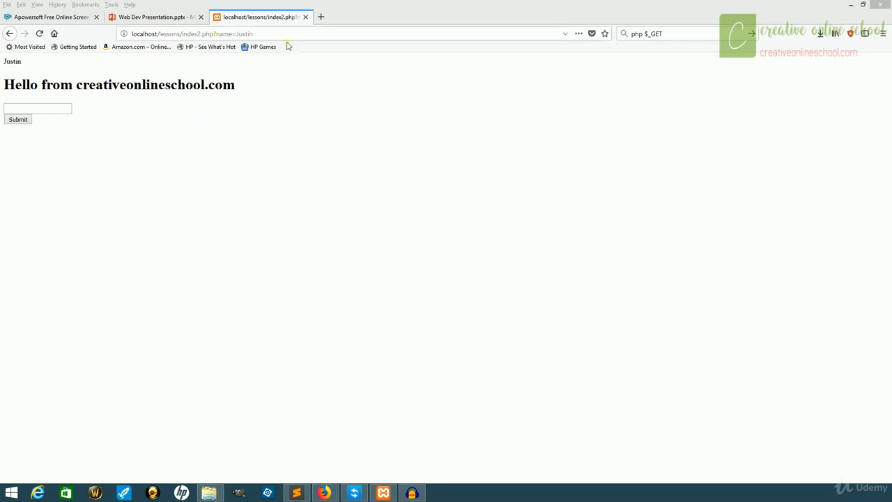
pyautogui.moveTo(272, 37)
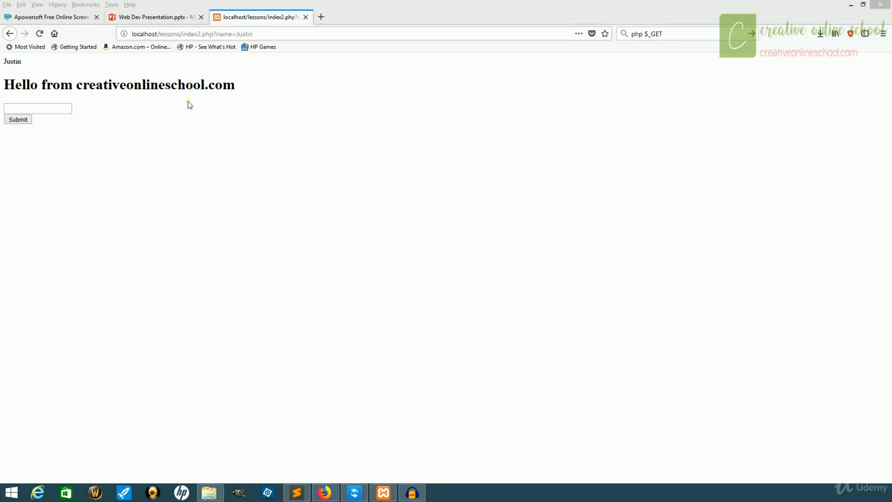
pyautogui.moveTo(42, 137)
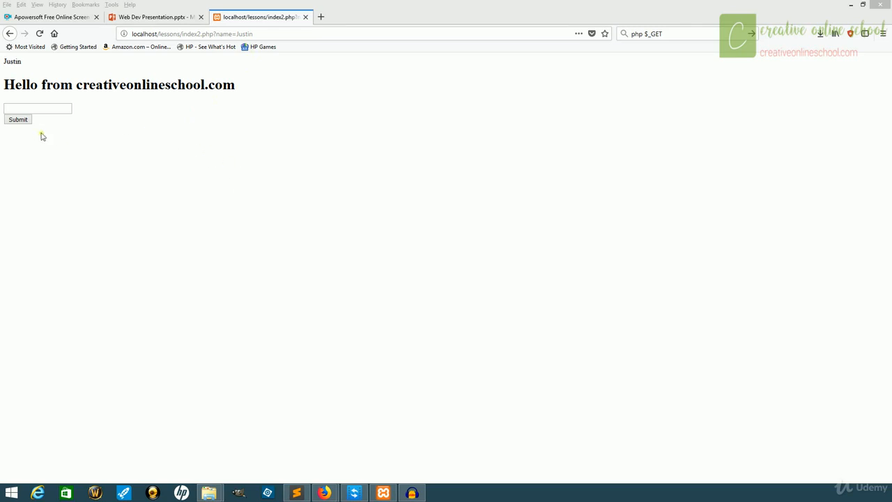
pyautogui.moveTo(92, 191)
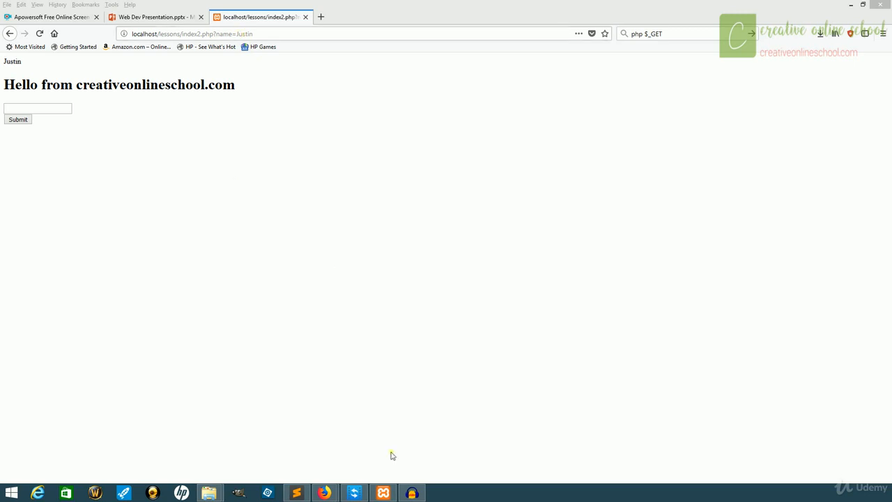
# Step: Return from the Firefox greeting page to the index2.php source in Sublime Text
pyautogui.click(297, 493)
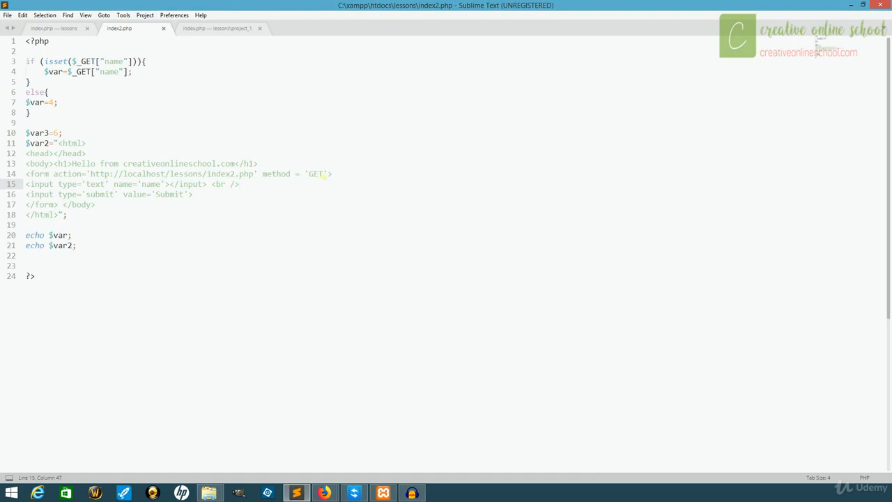
# Step: Change the form method to POST and read the name from $_POST instead of $_GET
pyautogui.doubleClick(314, 174)
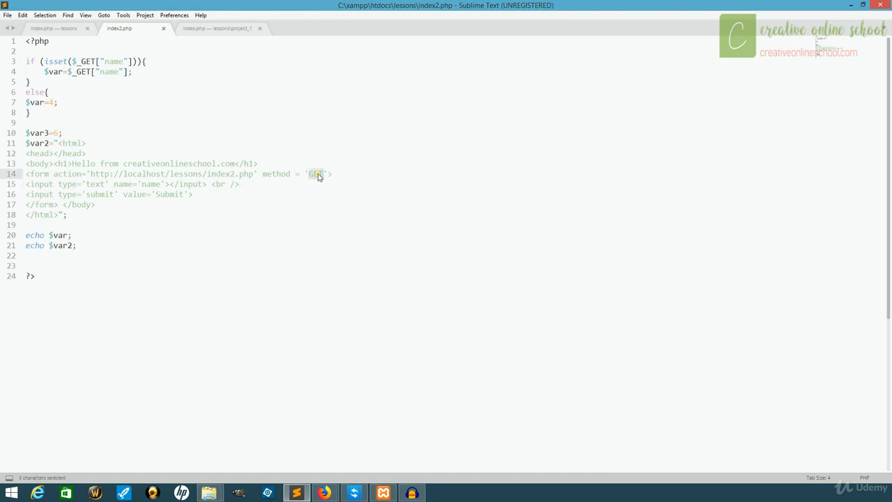
pyautogui.write('POST')
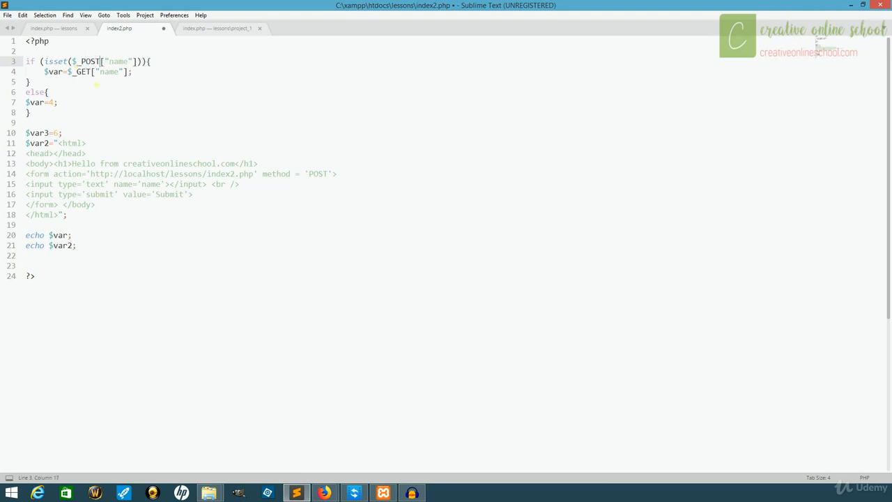
pyautogui.doubleClick(81, 71)
pyautogui.write('POS')
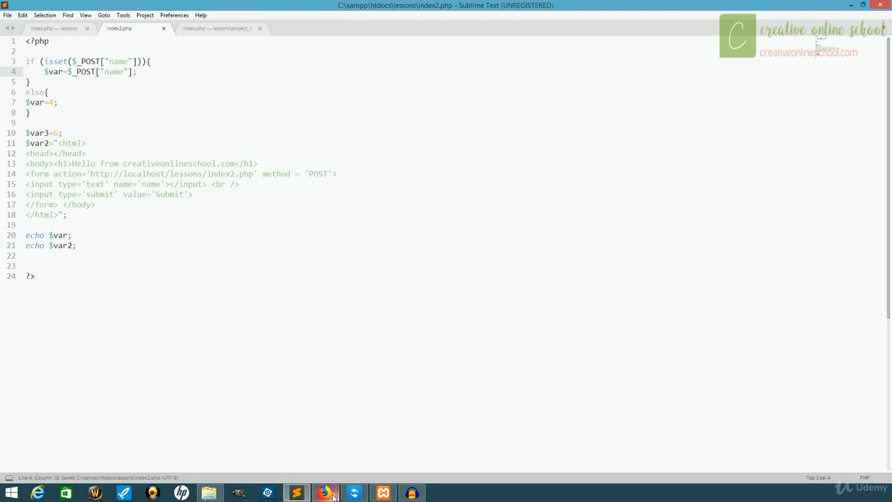
# Step: Submit Justin through the POST form so the page greets Justin with no name in the address
pyautogui.click(325, 493)
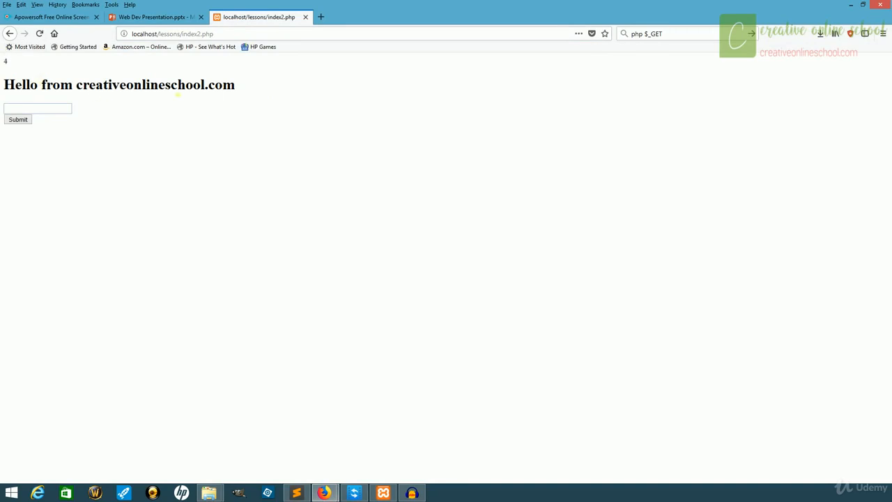
pyautogui.click(38, 109)
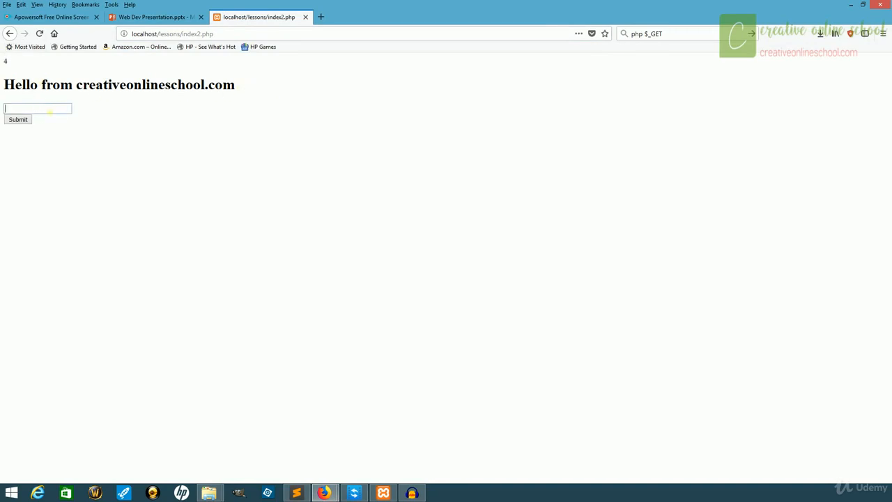
pyautogui.write('1')
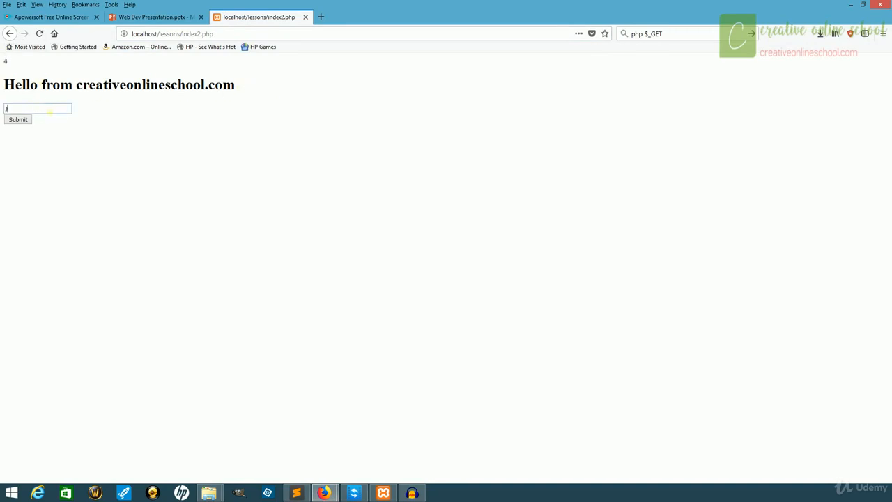
pyautogui.write('Justin')
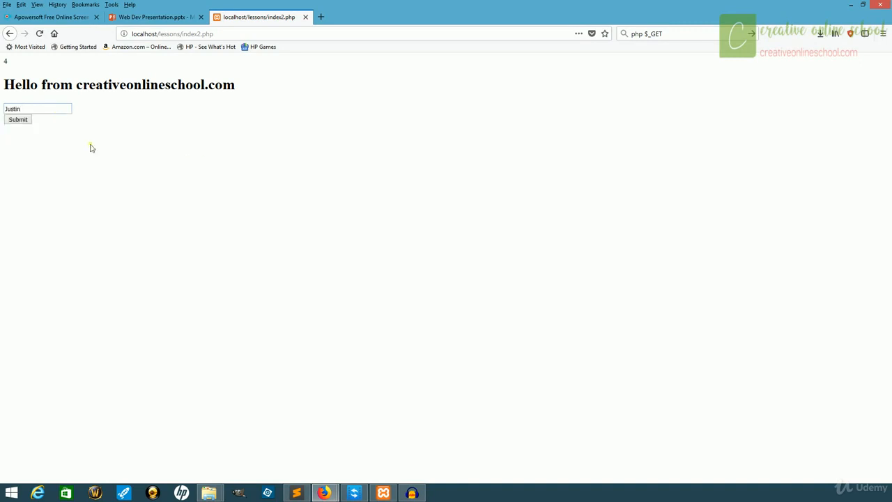
pyautogui.click(18, 119)
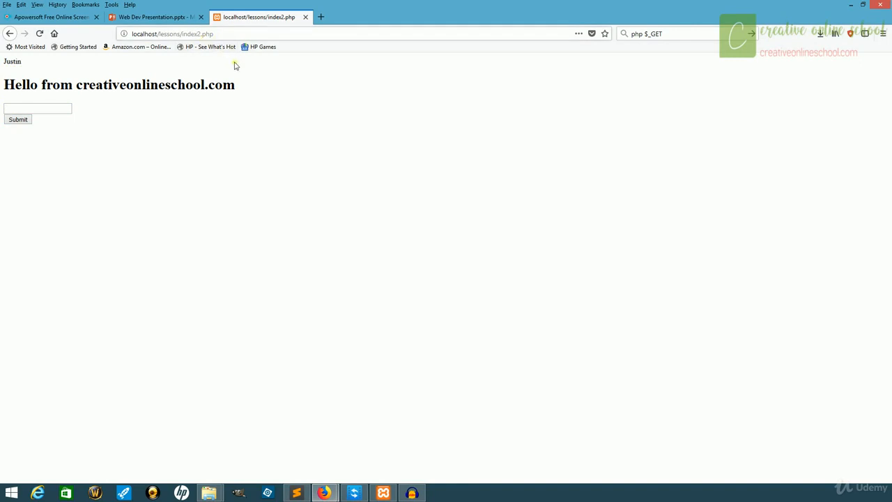
pyautogui.moveTo(216, 112)
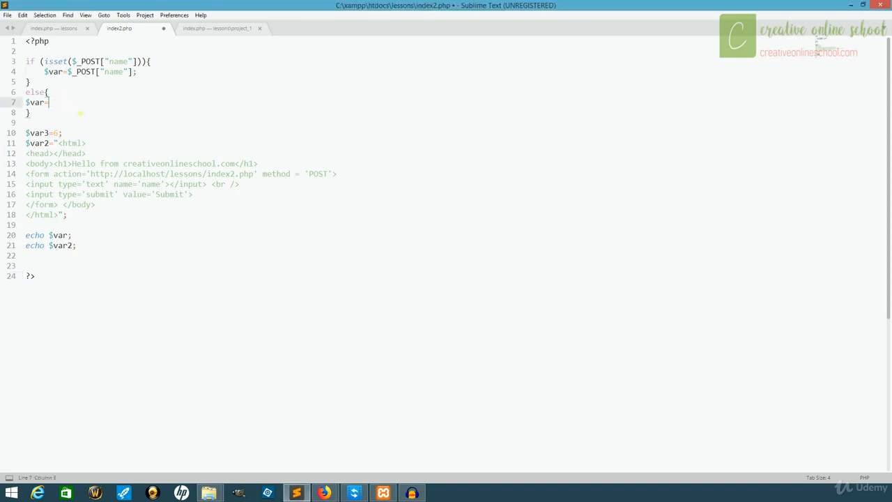
# Step: Set $var's fallback to array("Tony","Steve","Jeff","Franklin"); using the array autocompletion
pyautogui.write('arra')
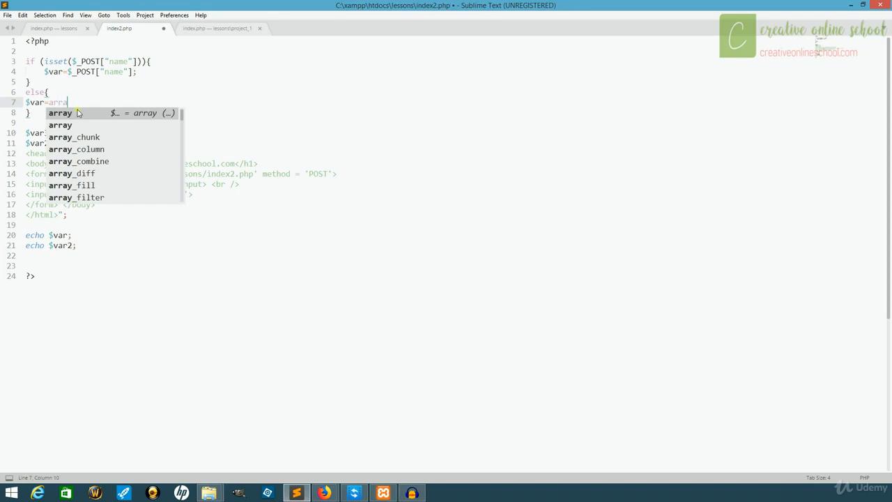
pyautogui.press('Tab')
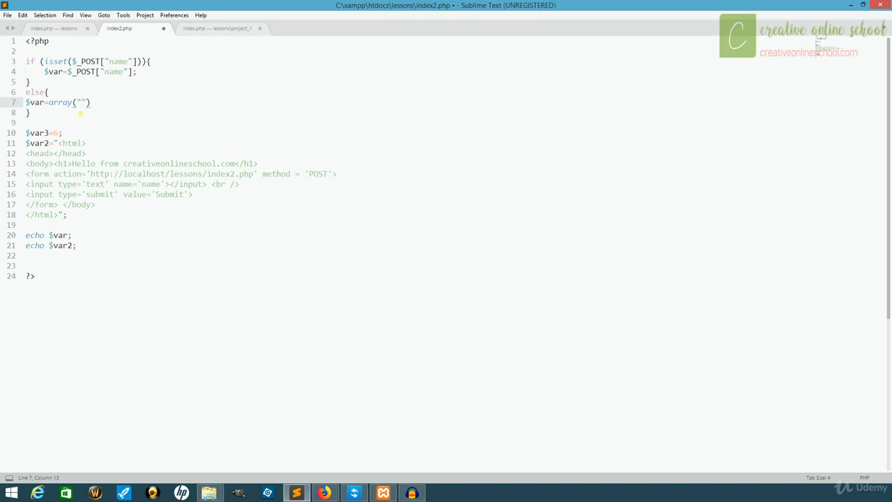
pyautogui.write('Tony')
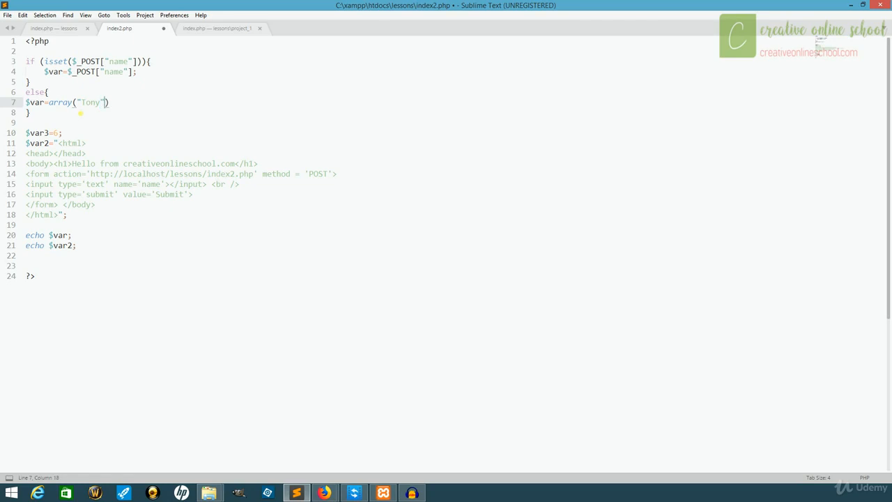
pyautogui.write(',""')
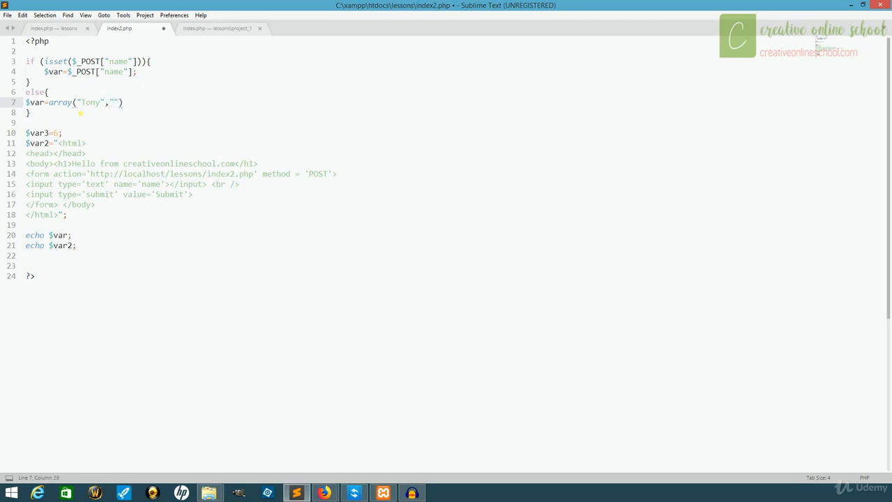
pyautogui.write('Steve')
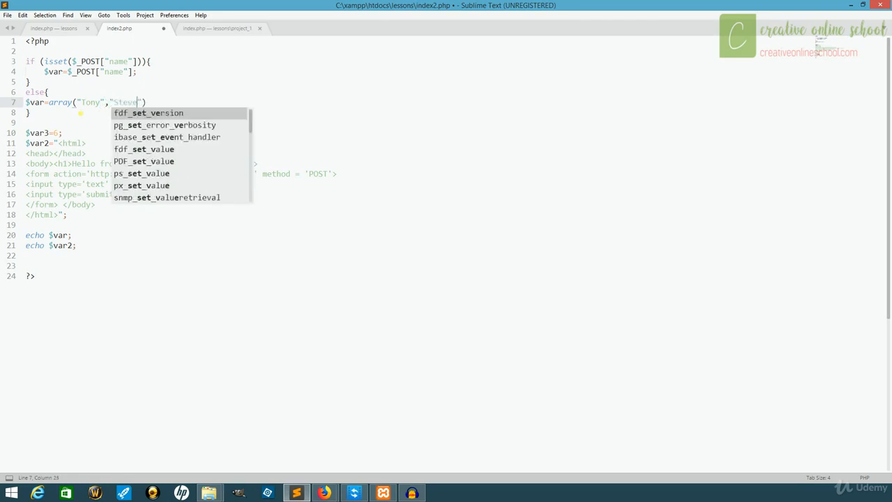
pyautogui.write(',"Jeff","Franklin')
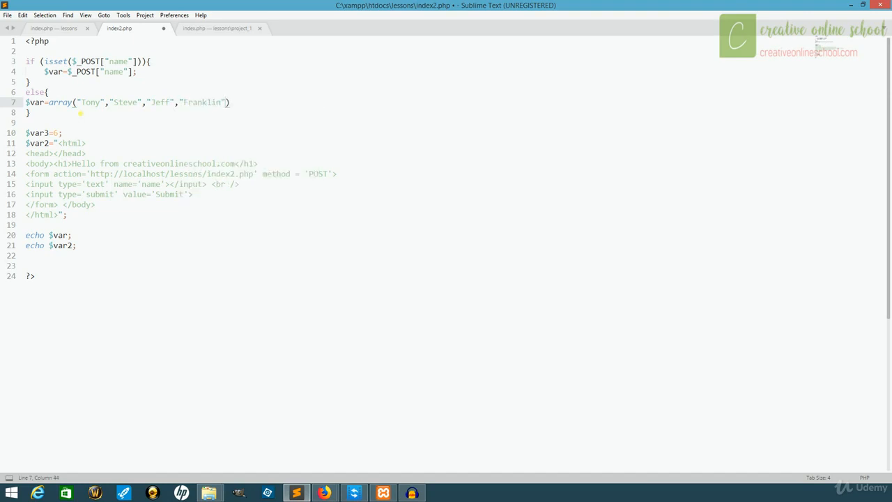
pyautogui.write(';')
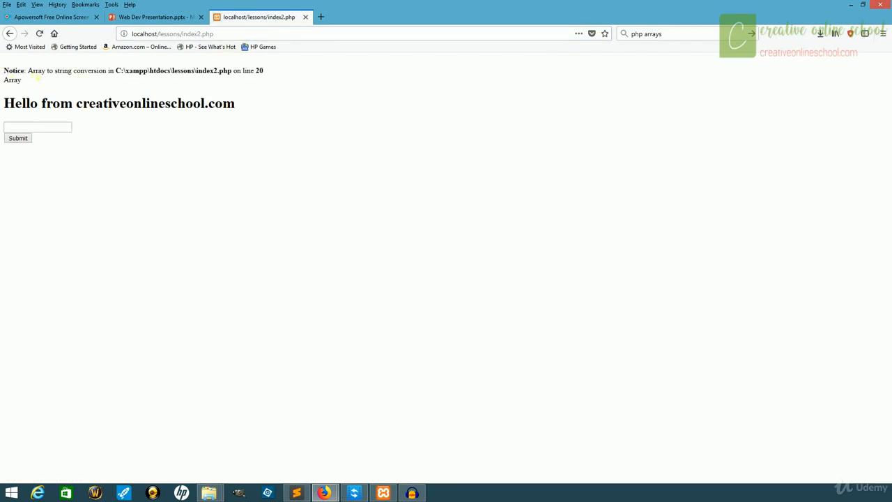
pyautogui.moveTo(209, 84)
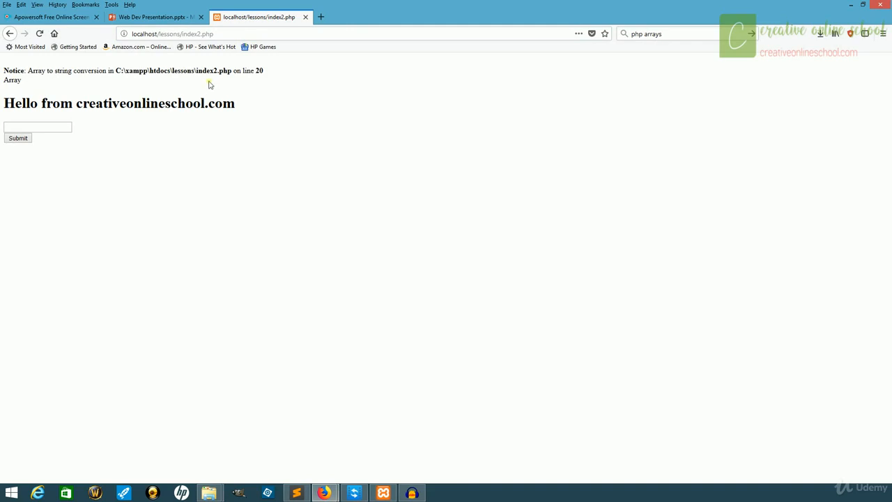
# Step: Replace echo on line 20 with print_r($var) to output the whole array
pyautogui.click(296, 493)
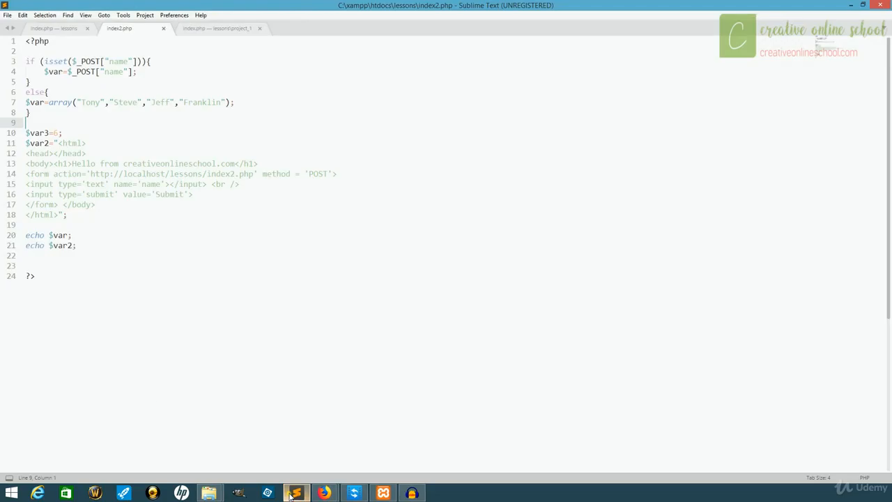
pyautogui.moveTo(296, 493)
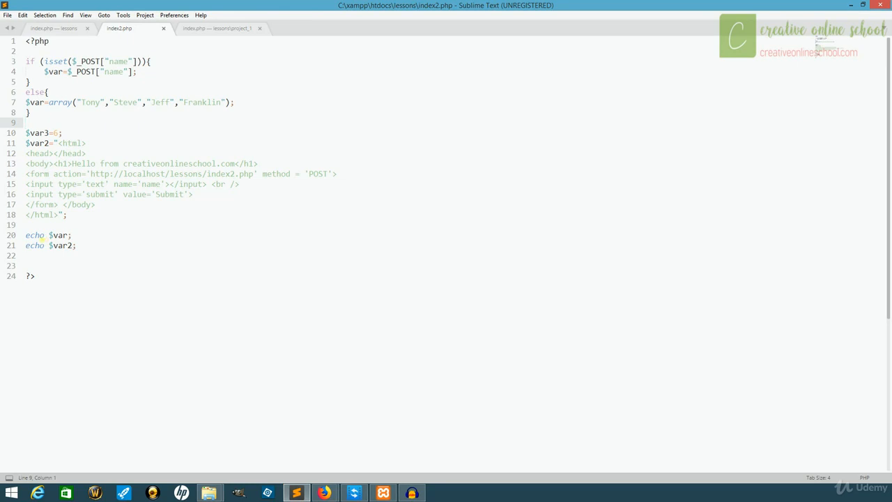
pyautogui.doubleClick(34, 235)
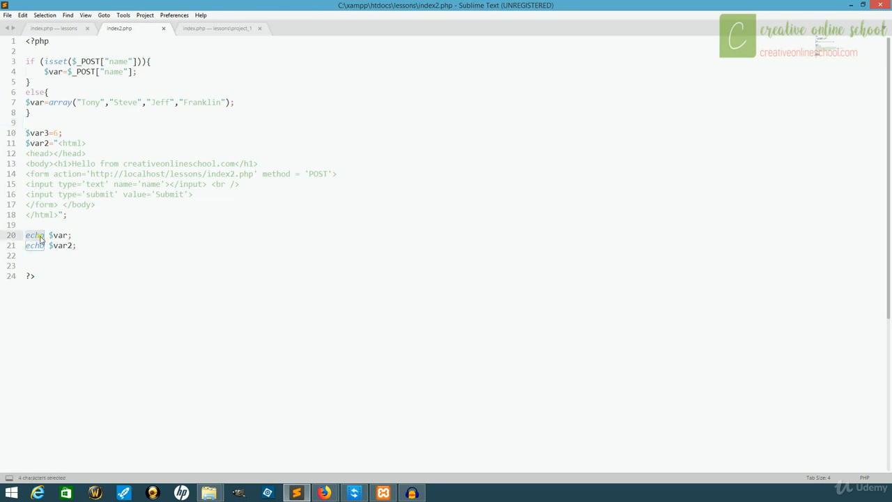
pyautogui.write('print_r(')
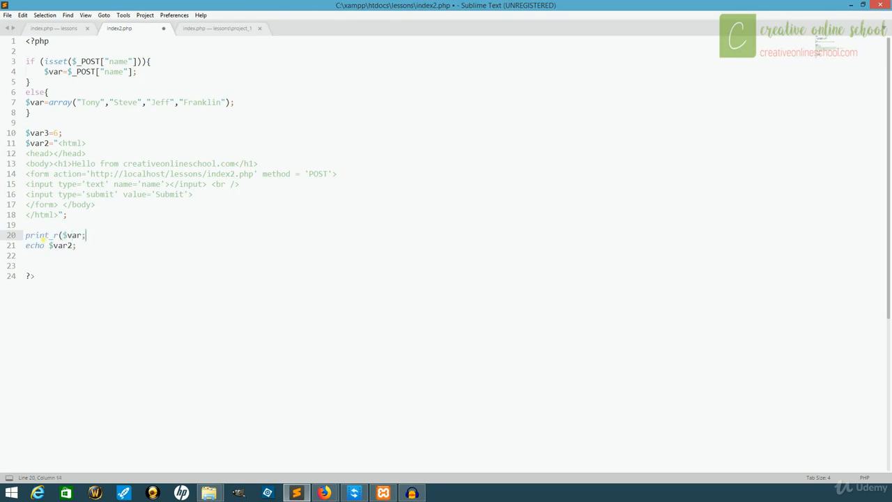
pyautogui.write(')')
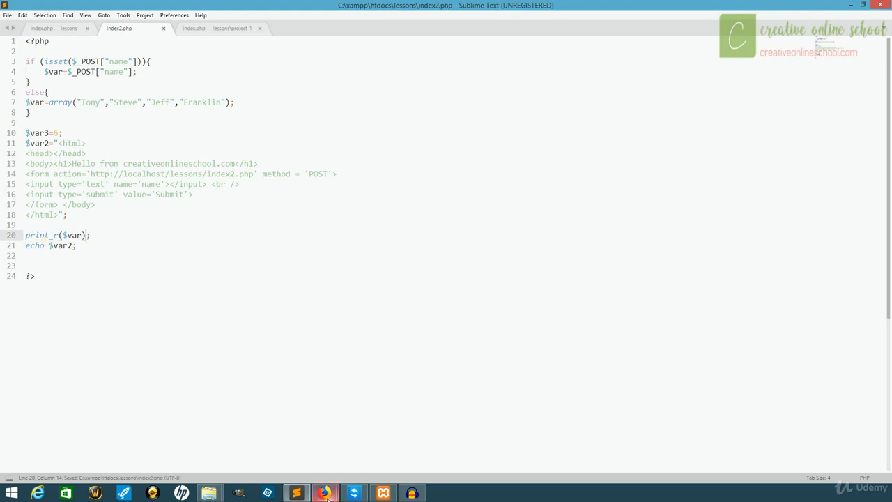
# Step: Reload index2.php to see the array printed with indexes 0–3, then return to the code
pyautogui.click(325, 493)
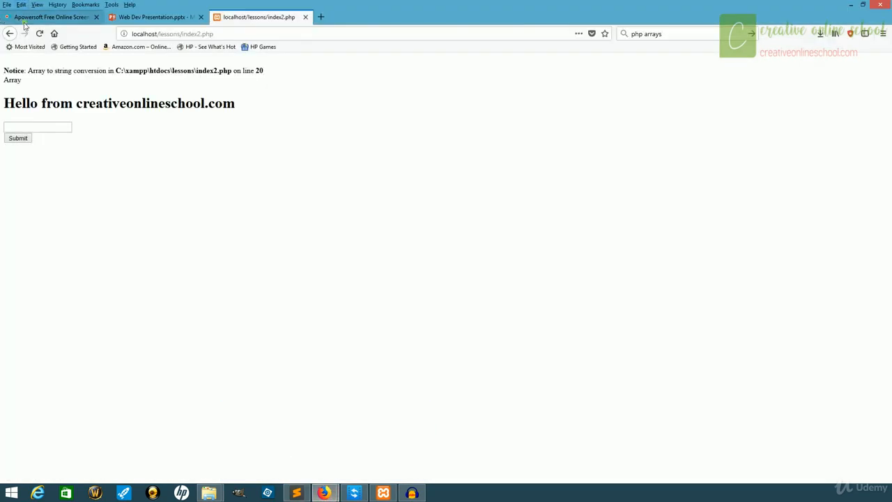
pyautogui.click(39, 34)
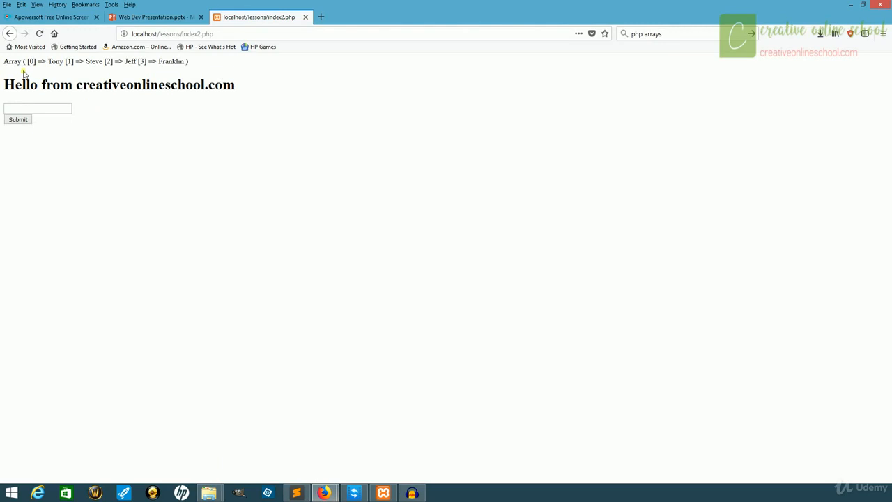
pyautogui.moveTo(51, 69)
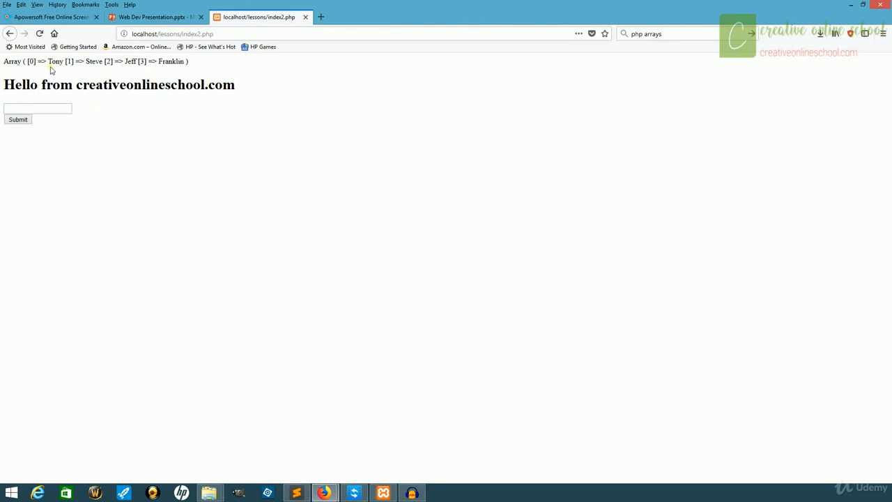
pyautogui.moveTo(169, 70)
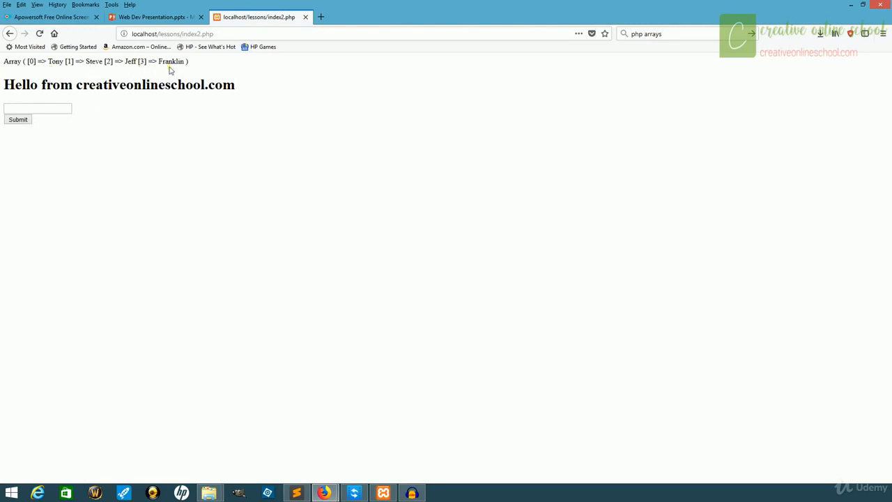
pyautogui.moveTo(6, 70)
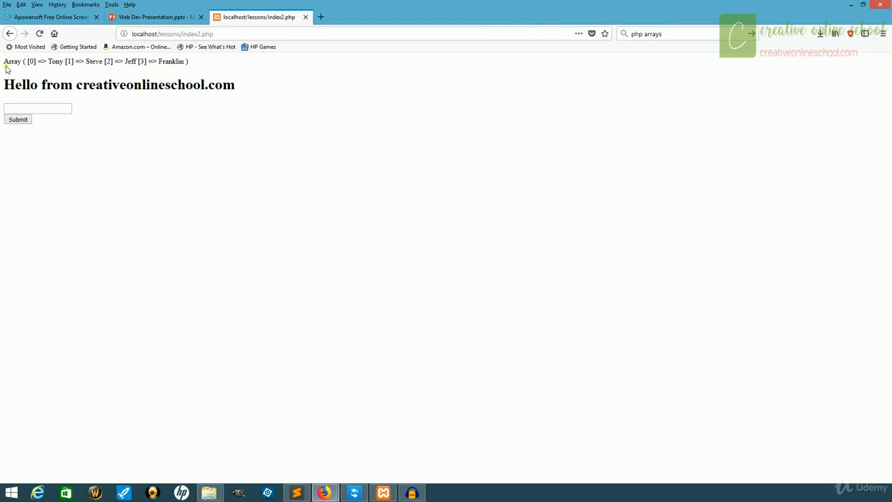
pyautogui.moveTo(122, 63)
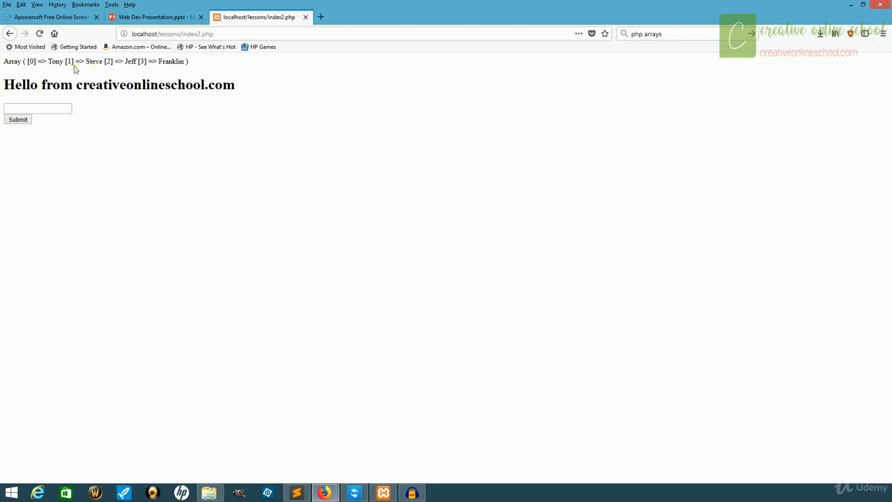
pyautogui.moveTo(146, 78)
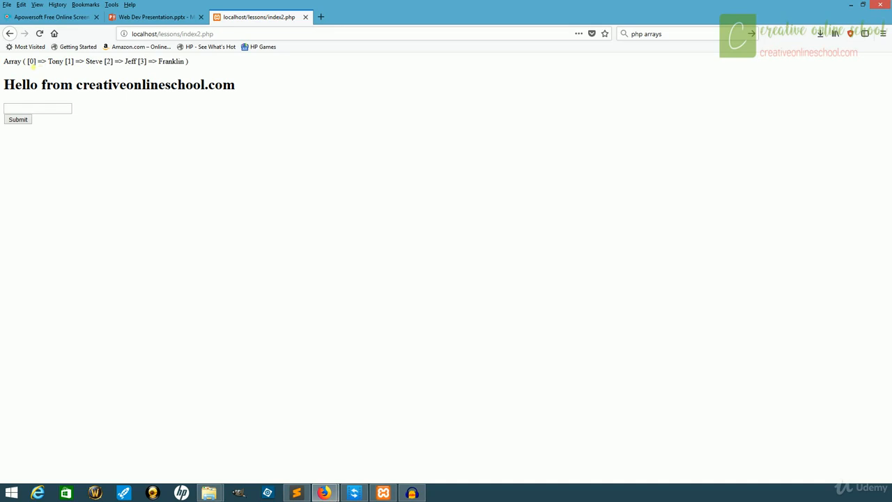
pyautogui.click(295, 492)
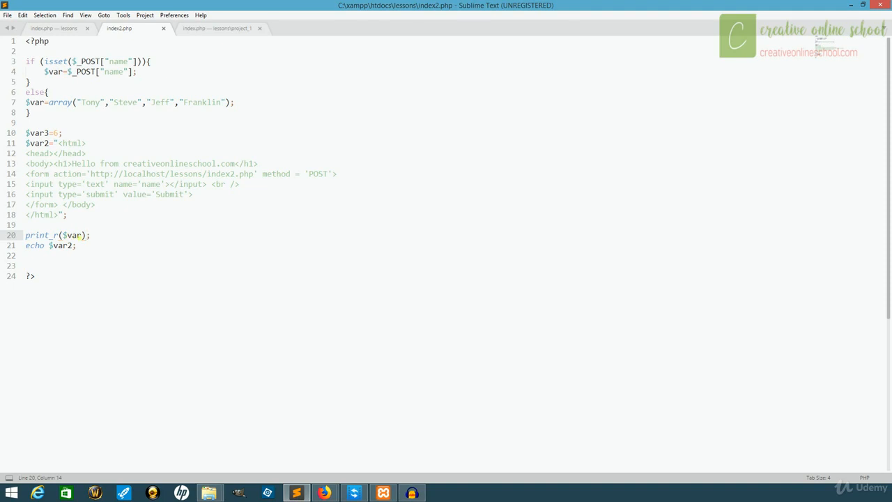
# Step: Rewrite line 20 as echo $var[0]; so only the first element is output
pyautogui.click(85, 235)
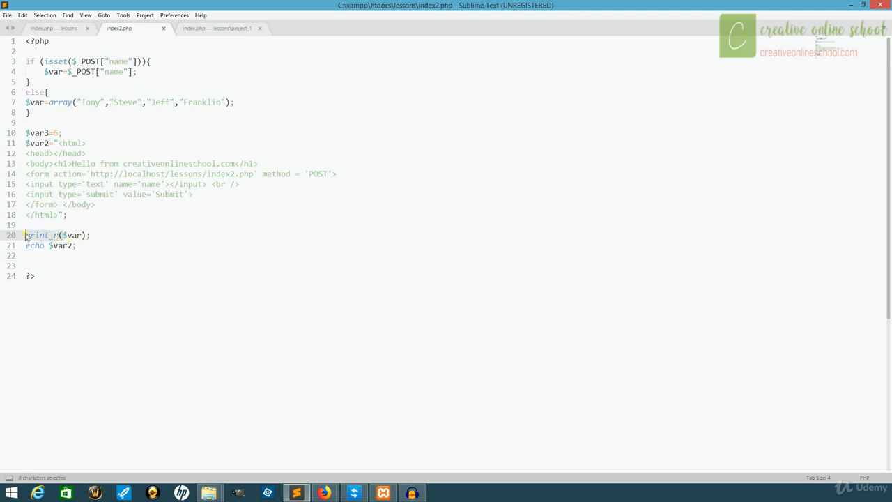
pyautogui.write('echo $var);')
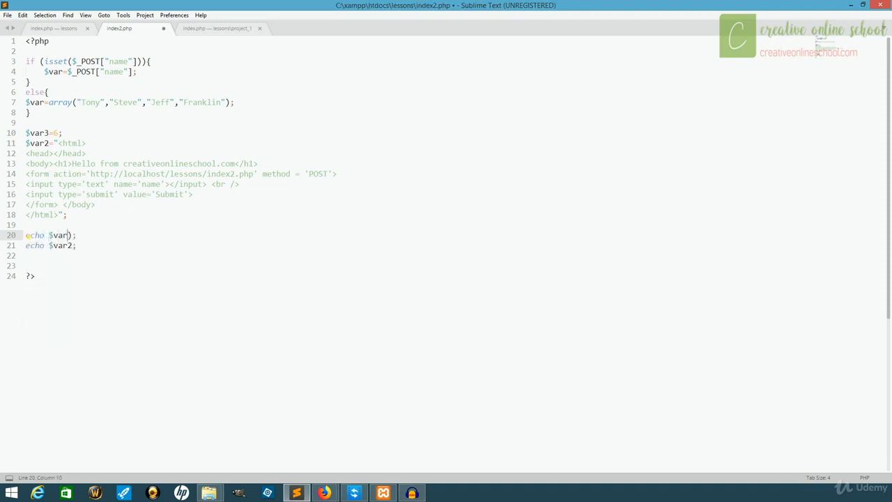
pyautogui.press('BackSpace')
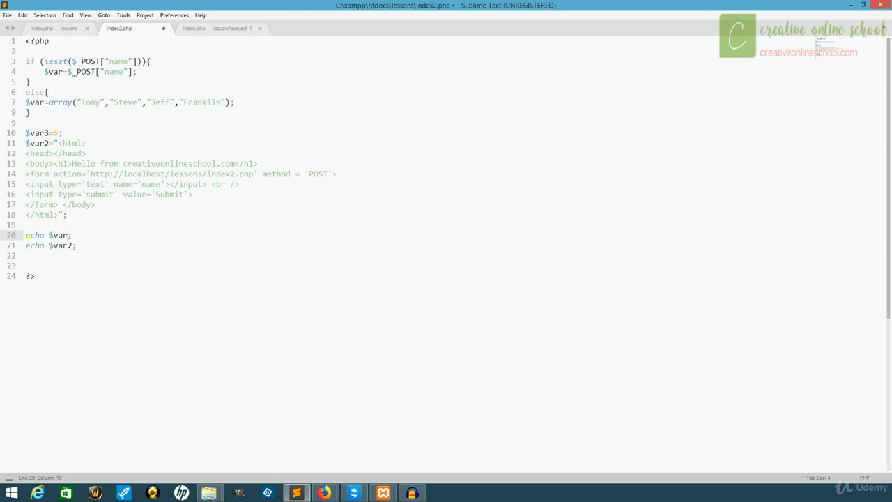
pyautogui.write('[0]')
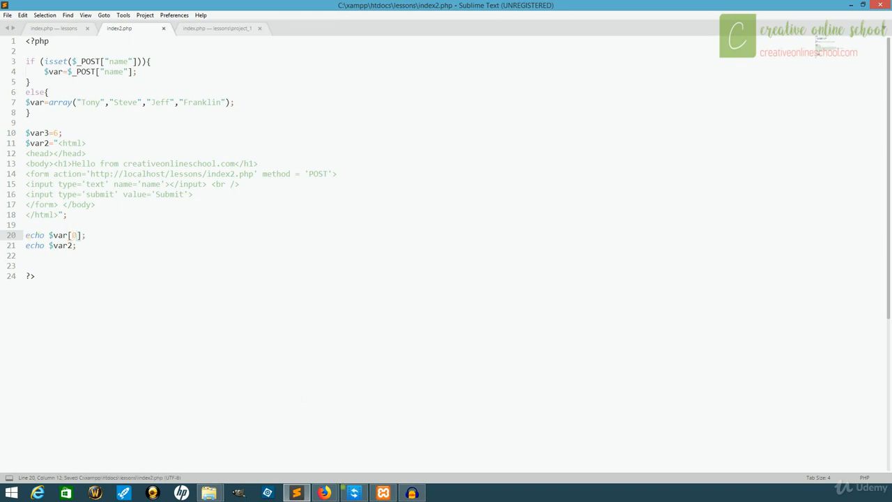
pyautogui.click(324, 492)
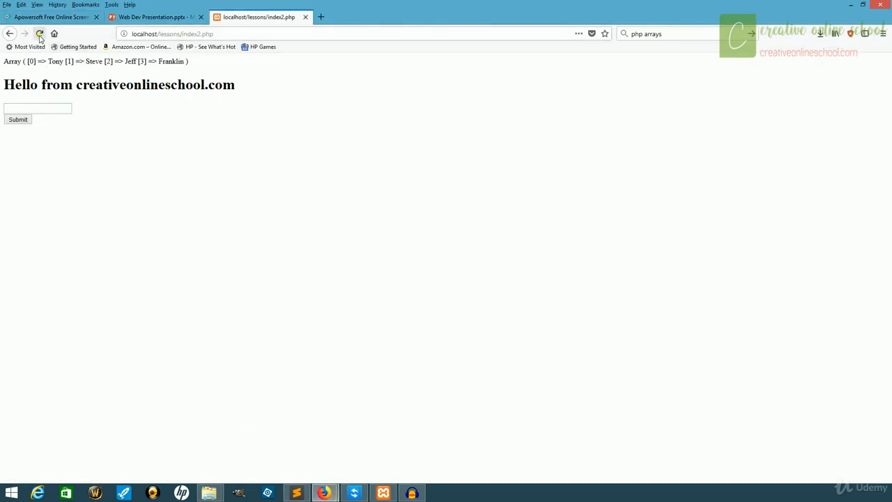
# Step: Reload index2.php to confirm only Tony is shown, then return to the code
pyautogui.click(40, 34)
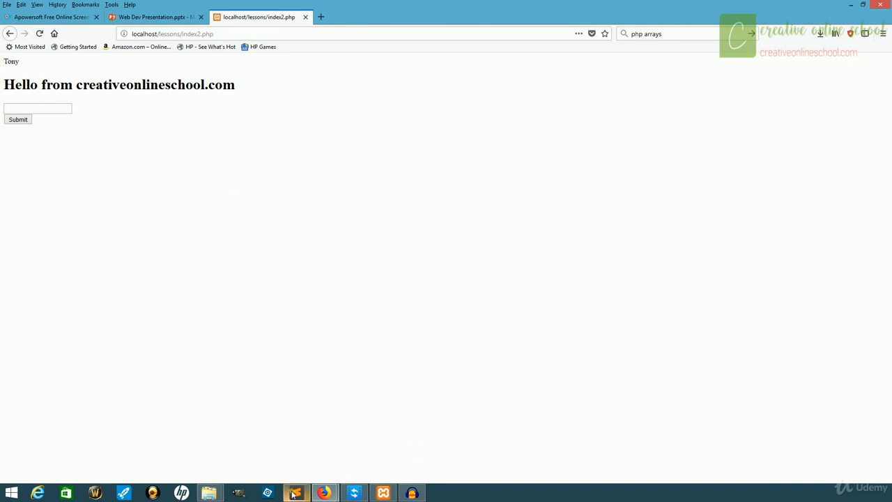
pyautogui.click(295, 493)
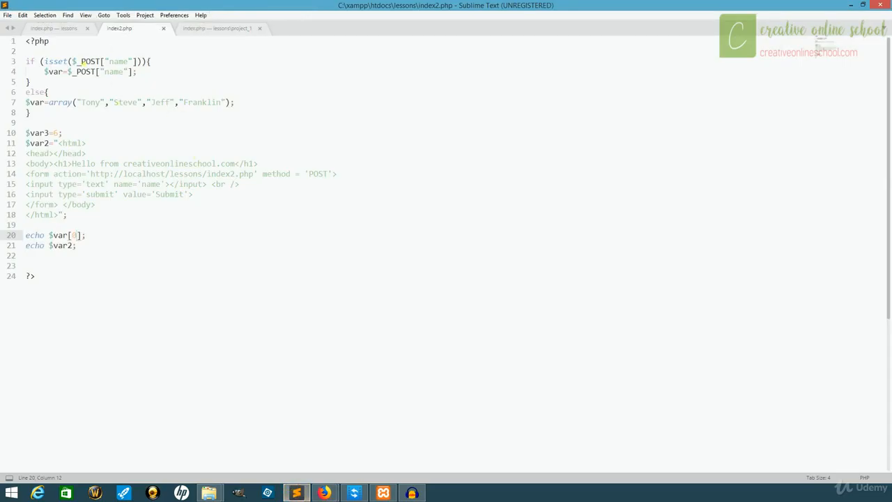